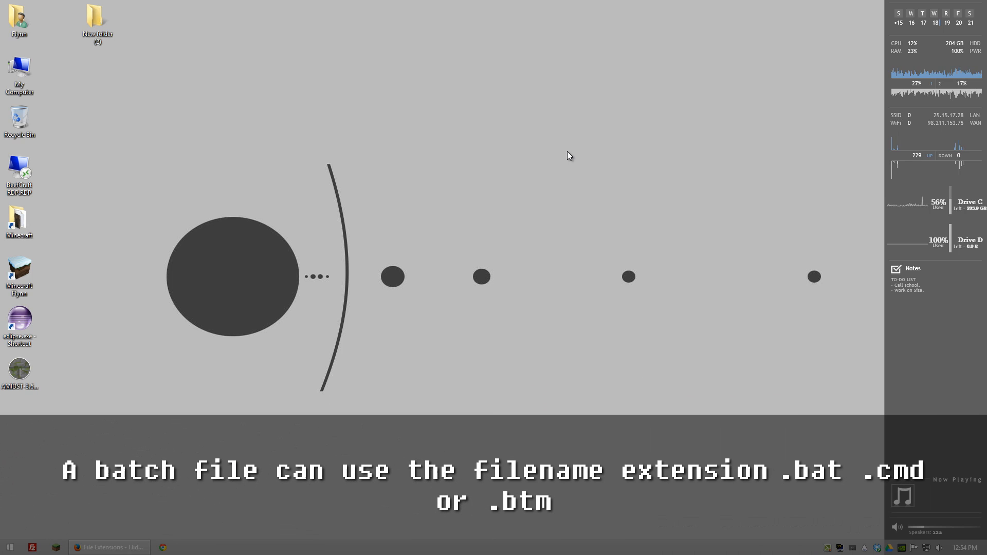
mouse_move(98, 19)
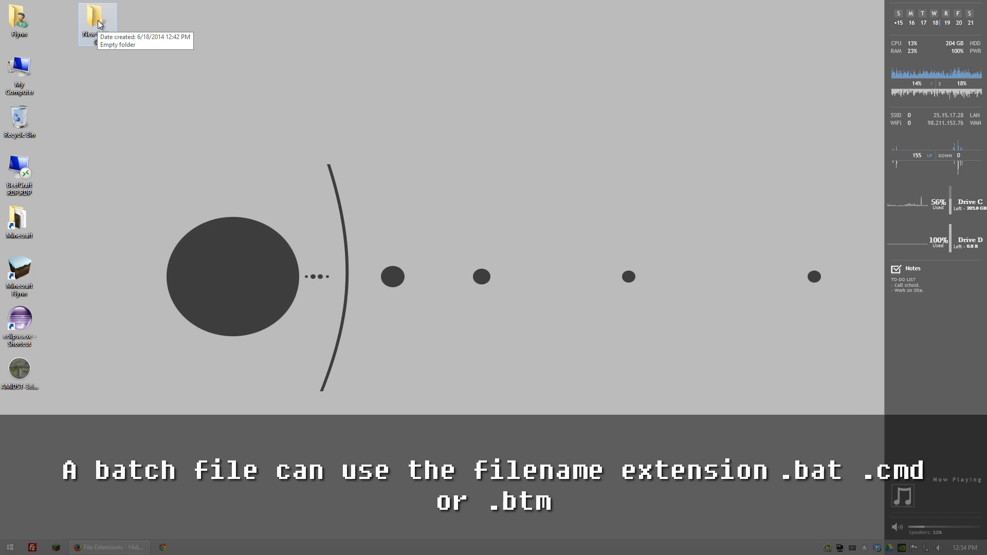
Step: Inside New folder (2), create a blank 'New Text Document.txt' from the context menu
double_click(97, 19)
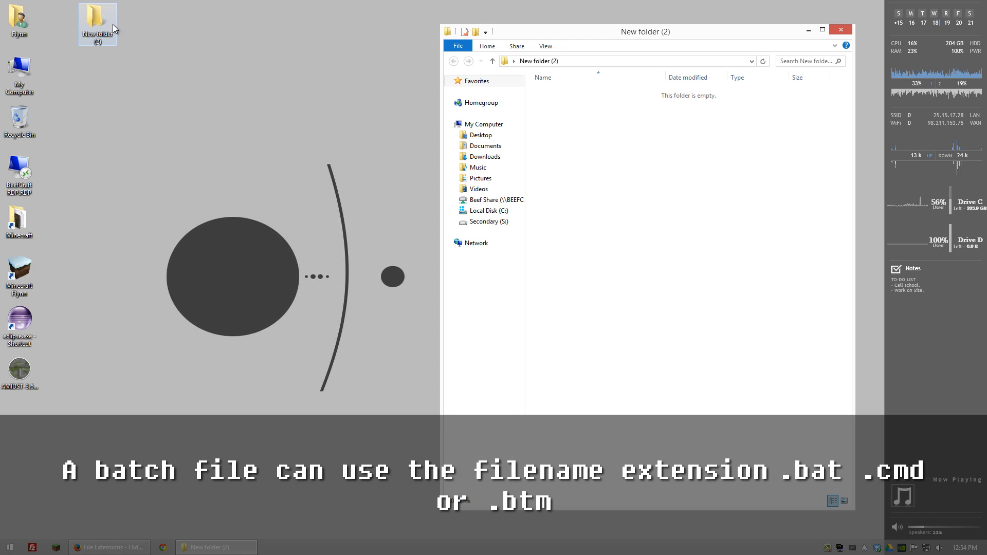
right_click(560, 136)
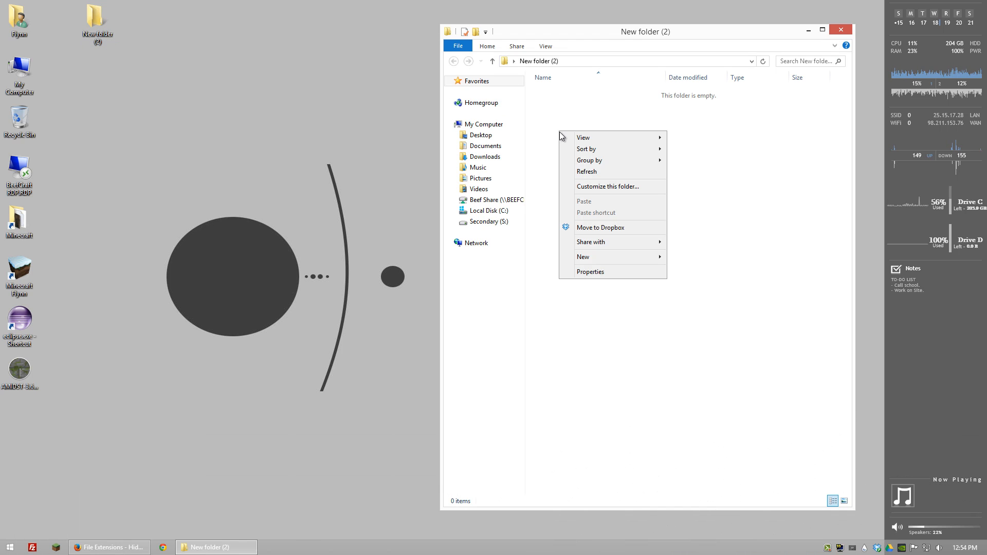
mouse_move(582, 257)
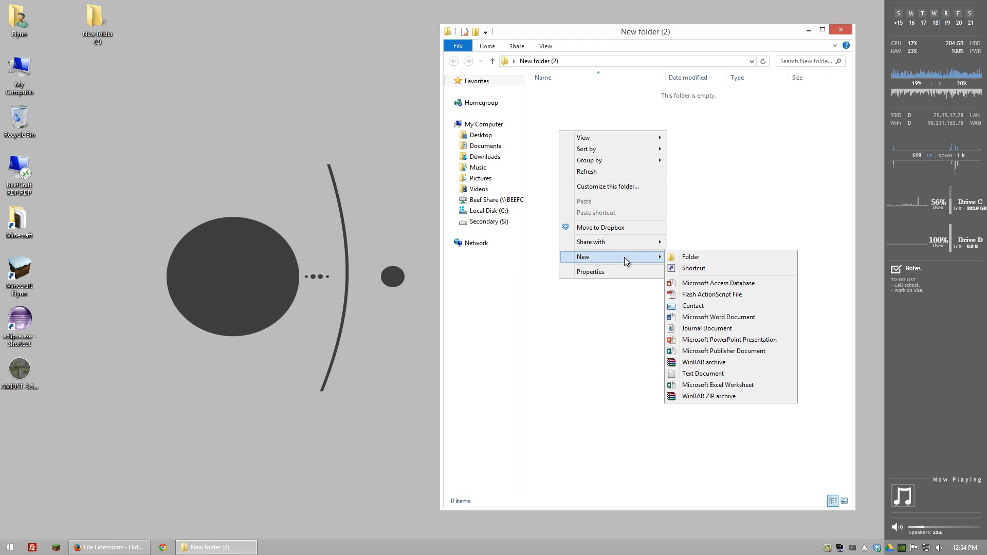
left_click(701, 373)
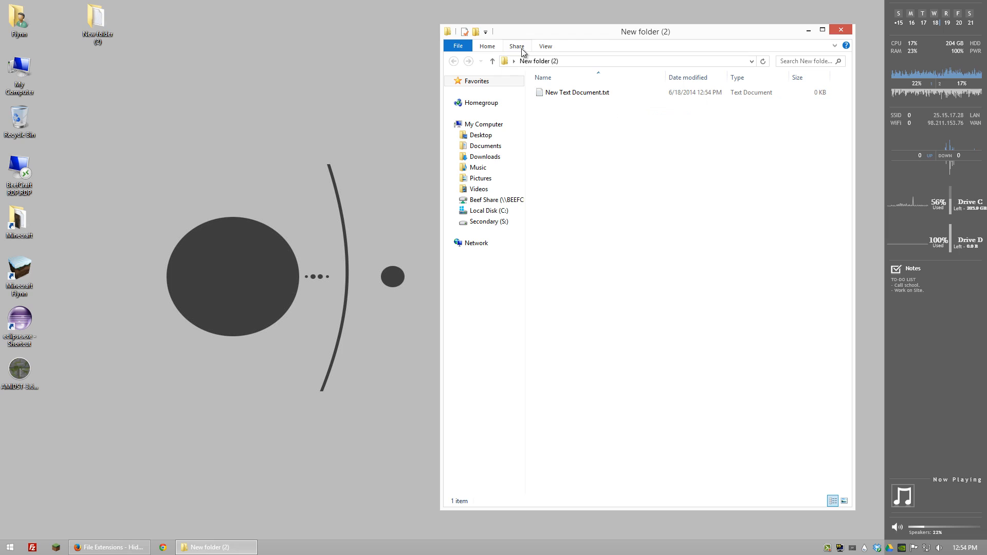
left_click(544, 45)
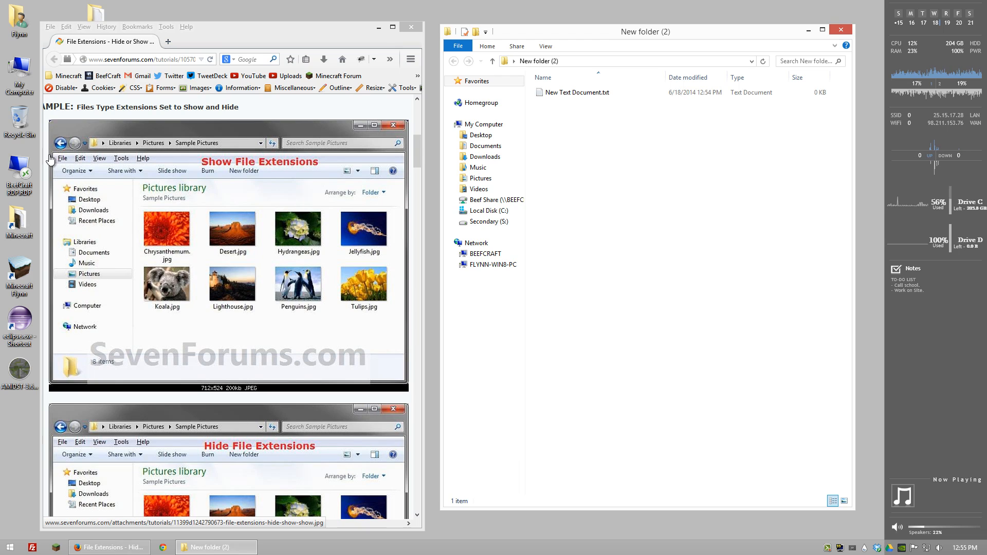
mouse_move(160, 159)
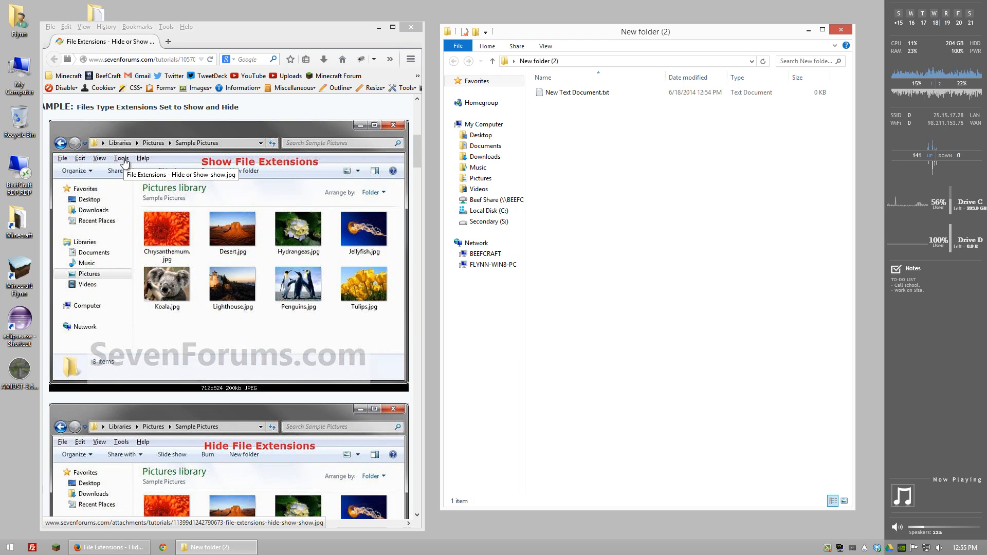
mouse_move(128, 241)
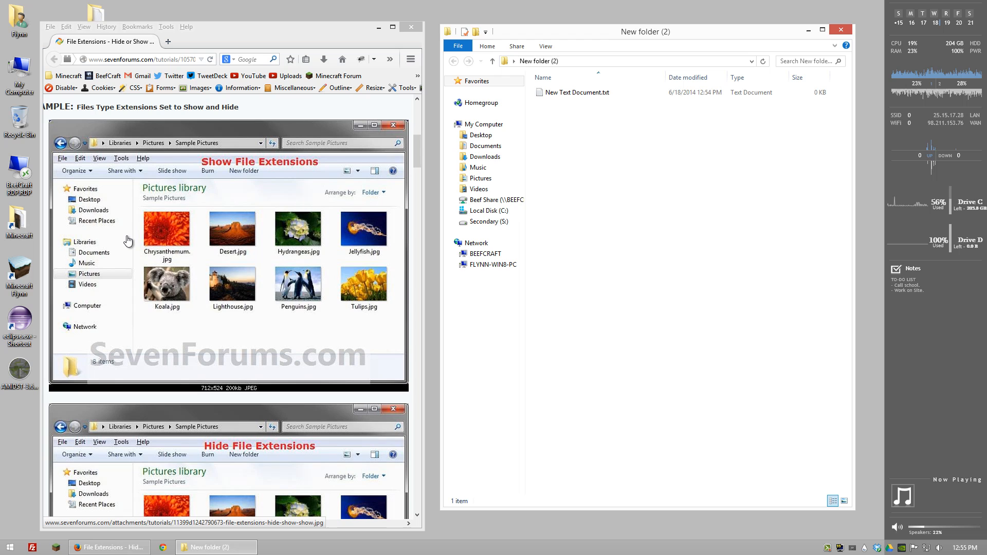
Step: Scroll down the SevenForums File Extensions tutorial page in Firefox
scroll("down", 3)
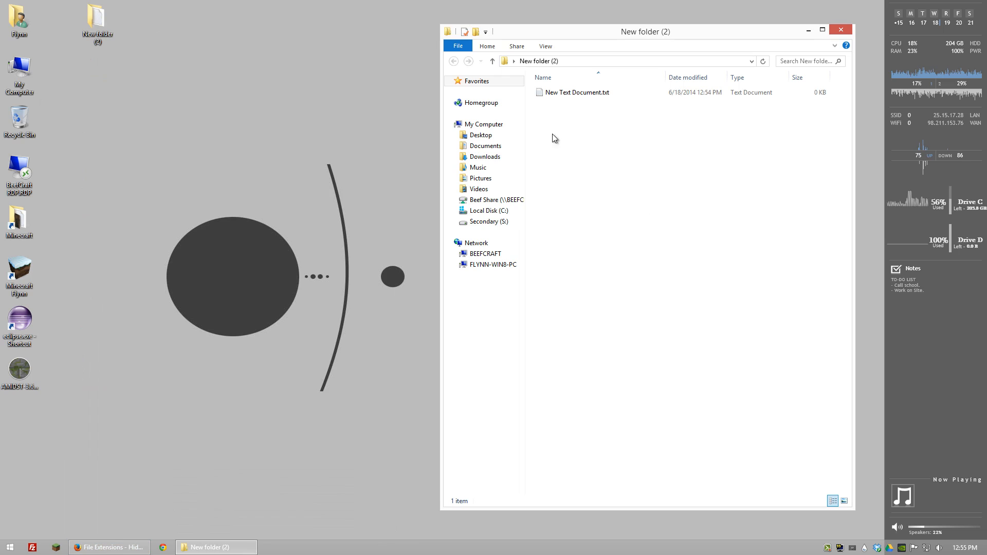
Step: Rename 'New Text Document.txt', appending .bat to the file name
left_click(576, 92)
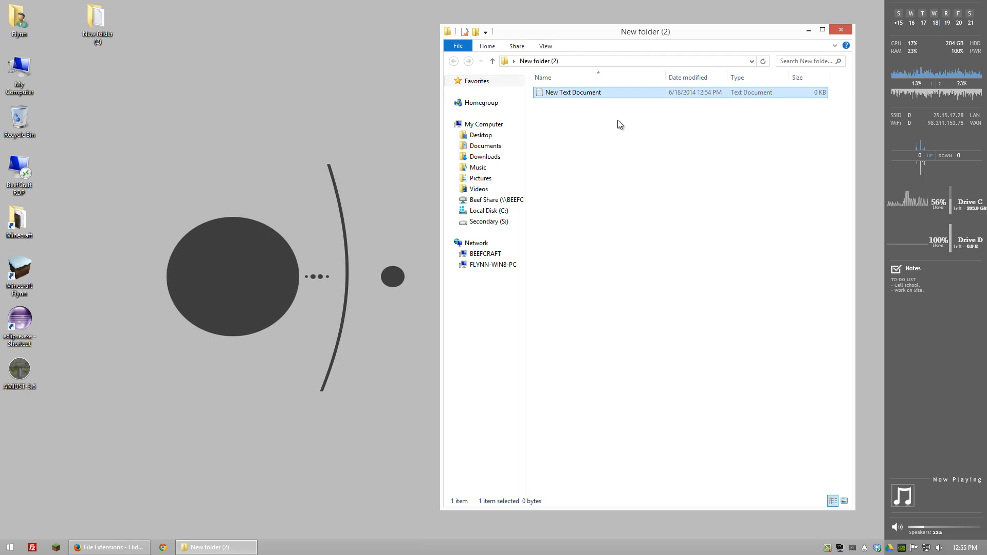
left_click(572, 93)
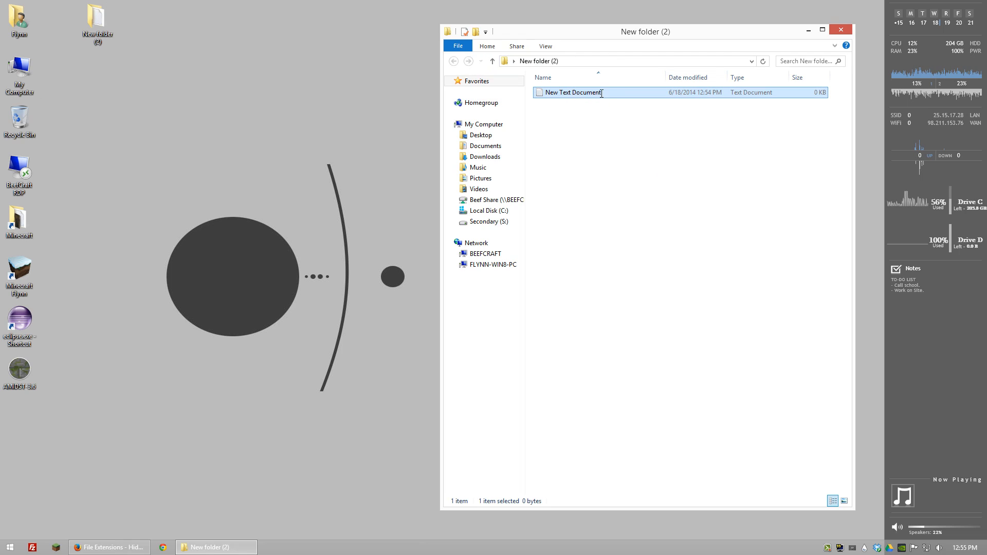
left_click(572, 92)
type(".bat.txt")
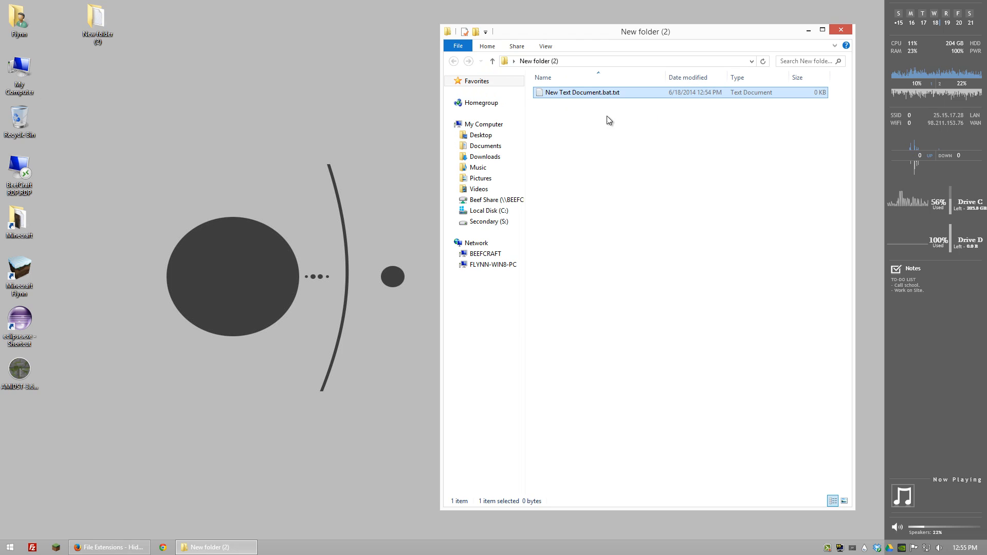
left_click(579, 91)
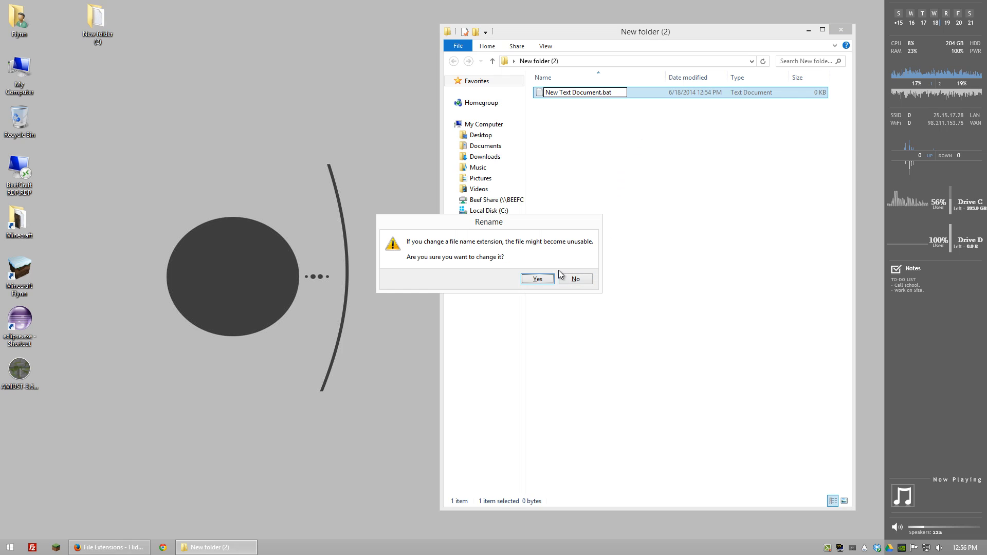
Step: Confirm the extension change so the file becomes 'New Text Document.bat', a Windows Batch File
left_click(537, 278)
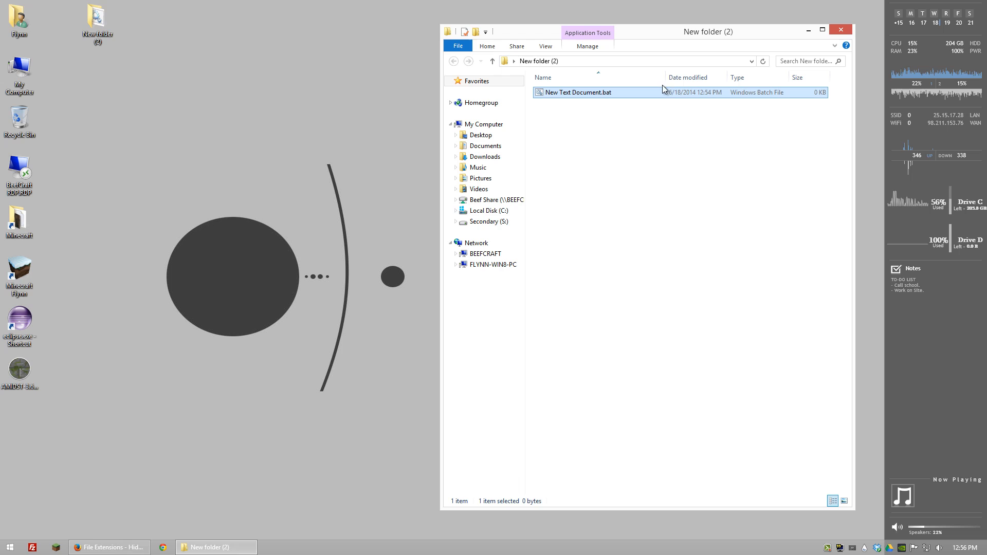